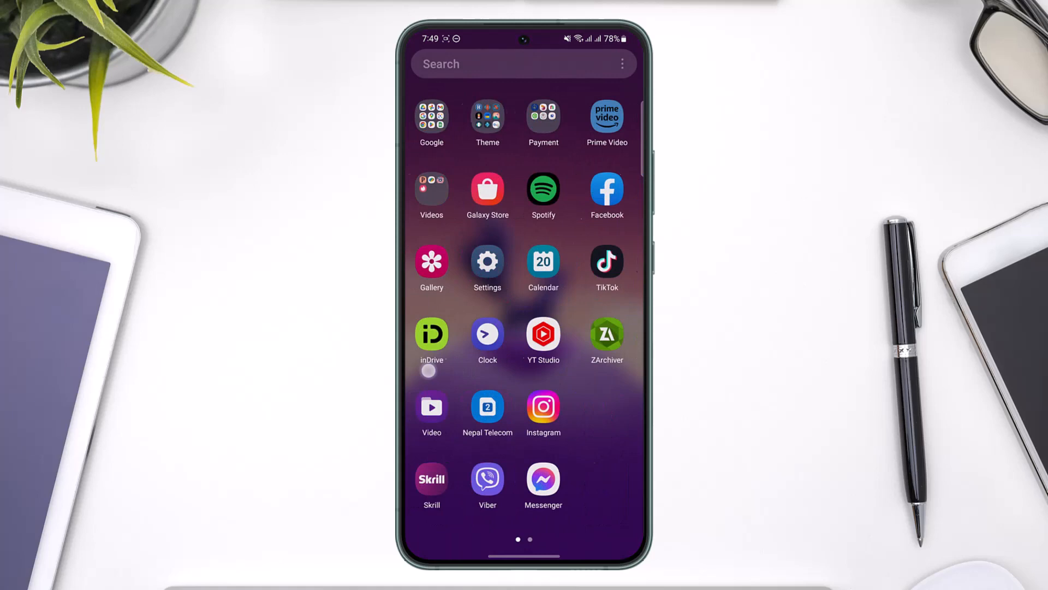
# - Launch Facebook and view the Messenger chat list from the feed's top-right Messenger icon
pyautogui.click(606, 190)
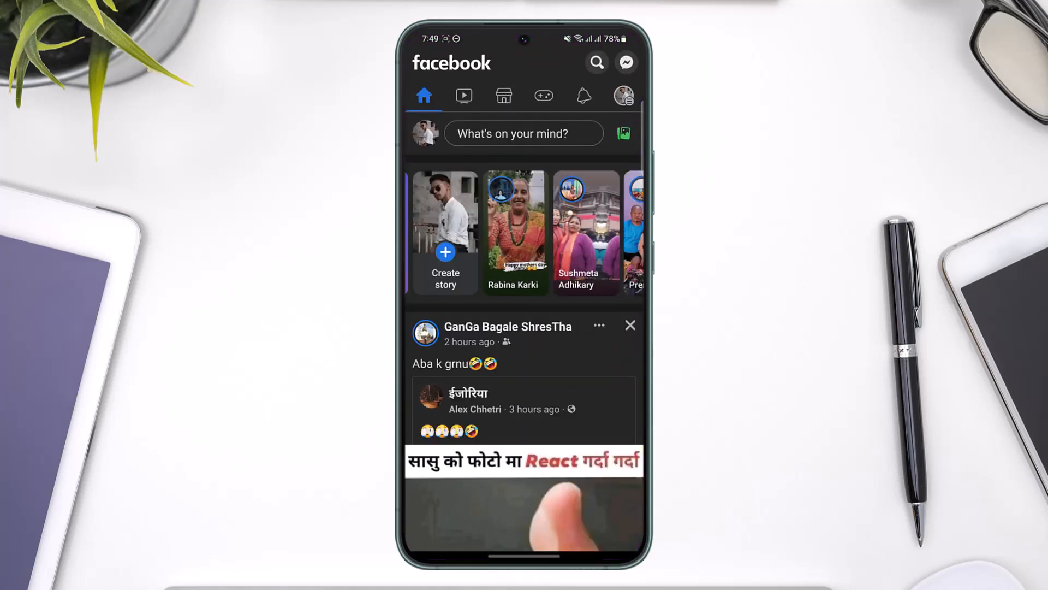
pyautogui.click(624, 63)
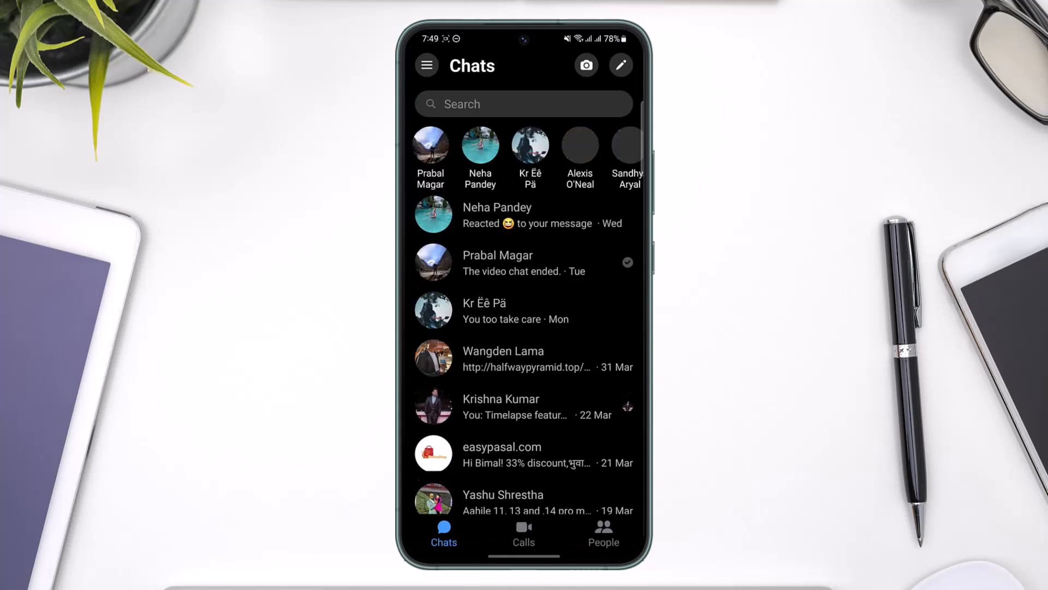
pyautogui.scroll(3)
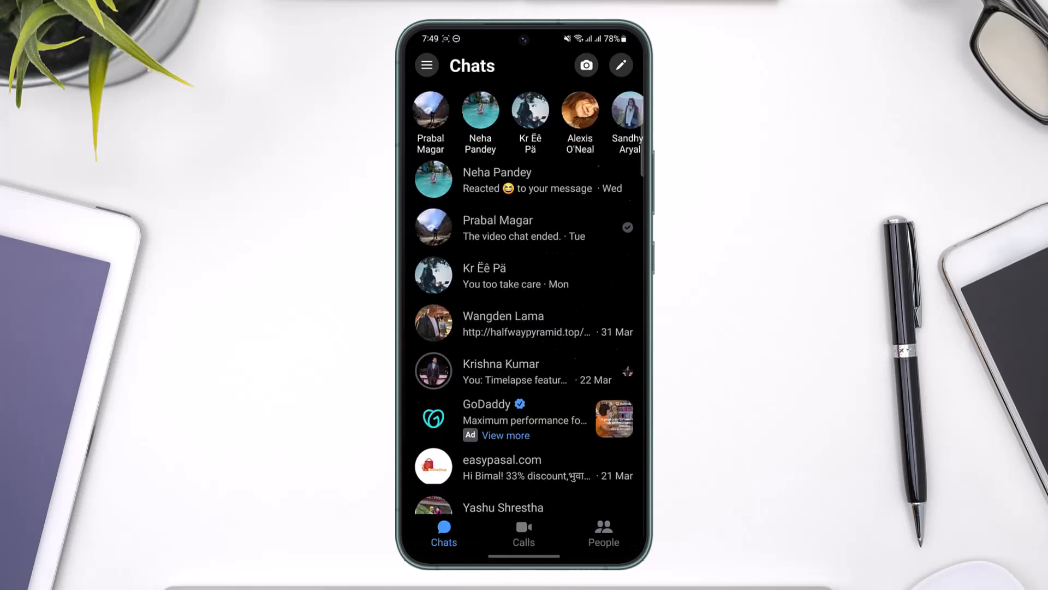
pyautogui.scroll(-3)
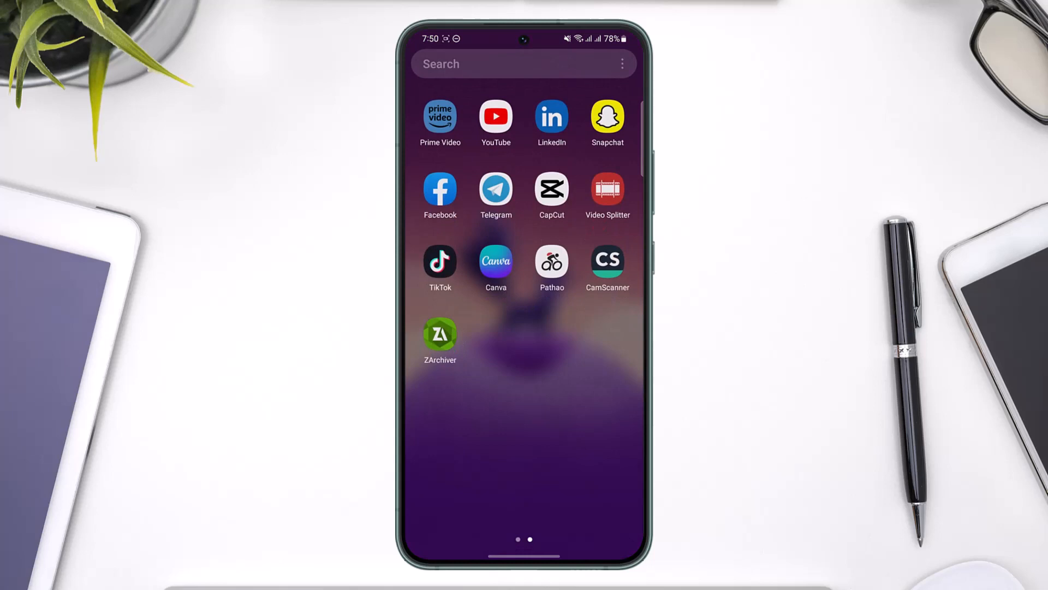
# - Find Messenger in the app drawer and confirm uninstalling it from the phone
pyautogui.hscroll(3)
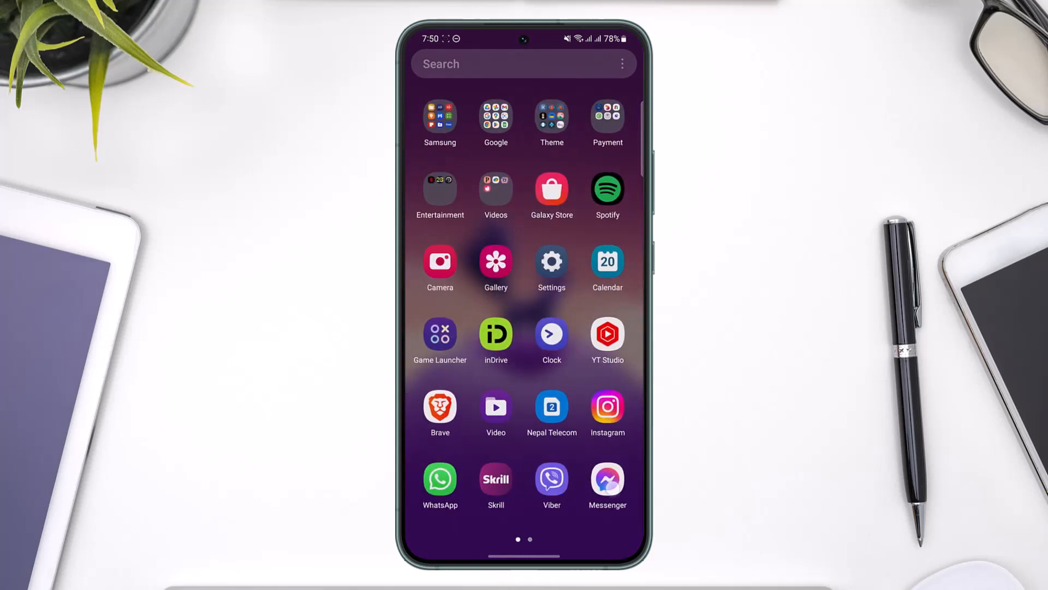
pyautogui.scroll(-3)
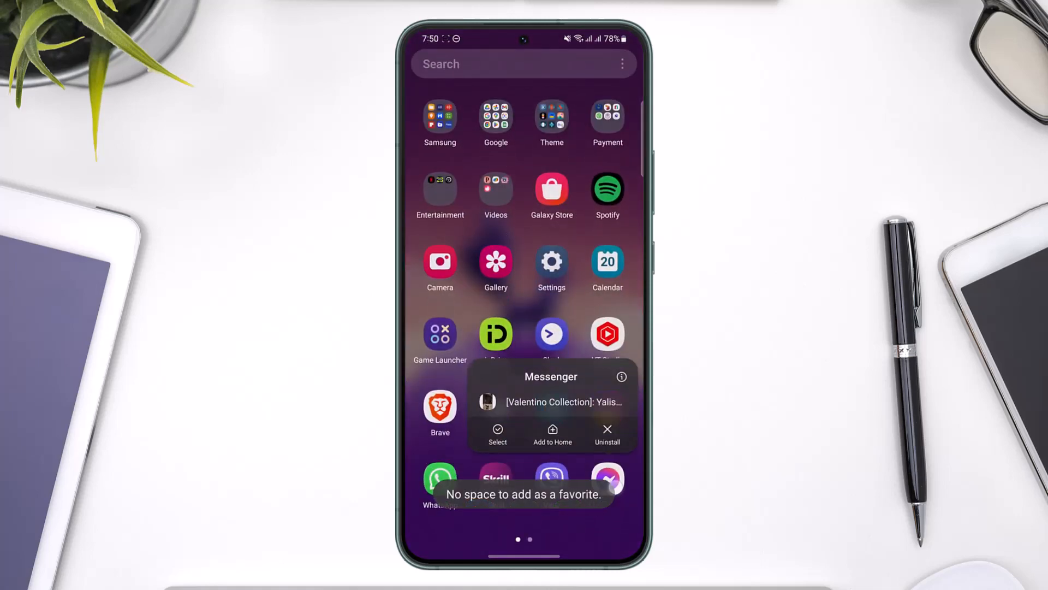
pyautogui.click(606, 433)
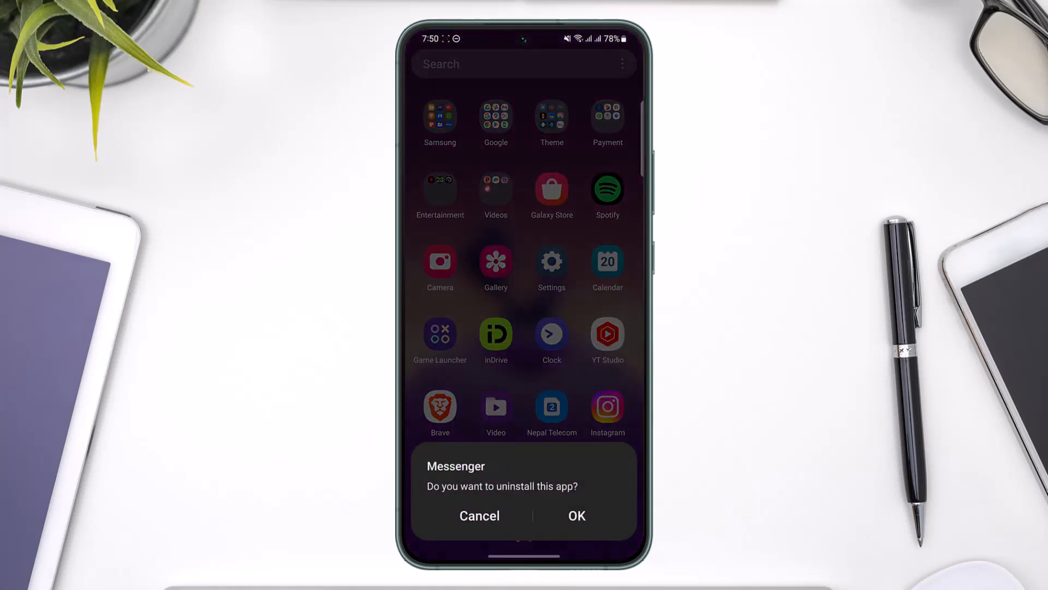
pyautogui.click(577, 515)
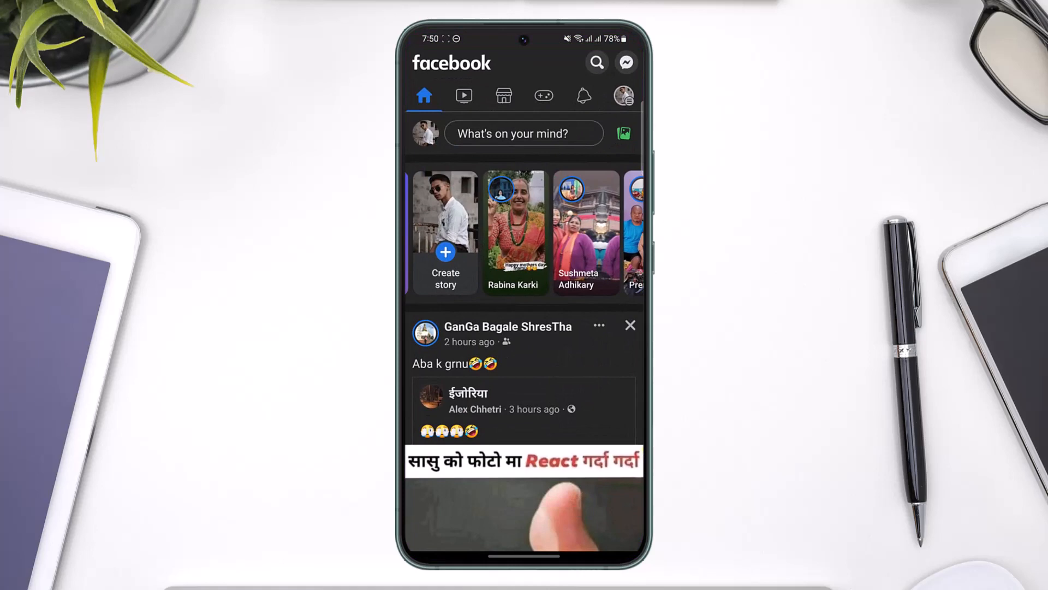
# - From the Facebook feed, reach the 'There's more ways to chat' prompt offering Messenger or Facebook chat
pyautogui.click(625, 62)
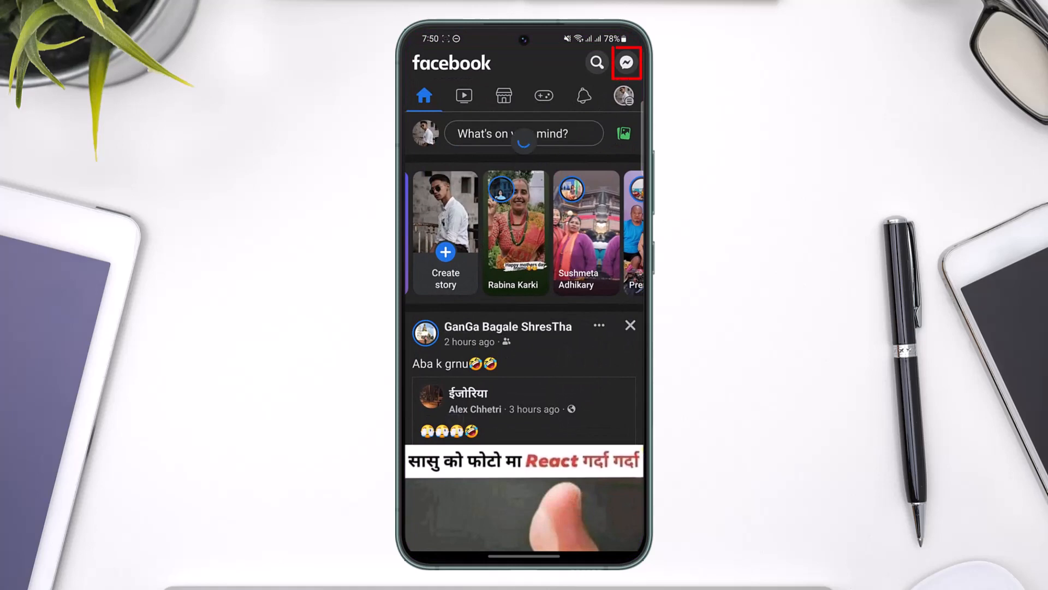
pyautogui.click(625, 63)
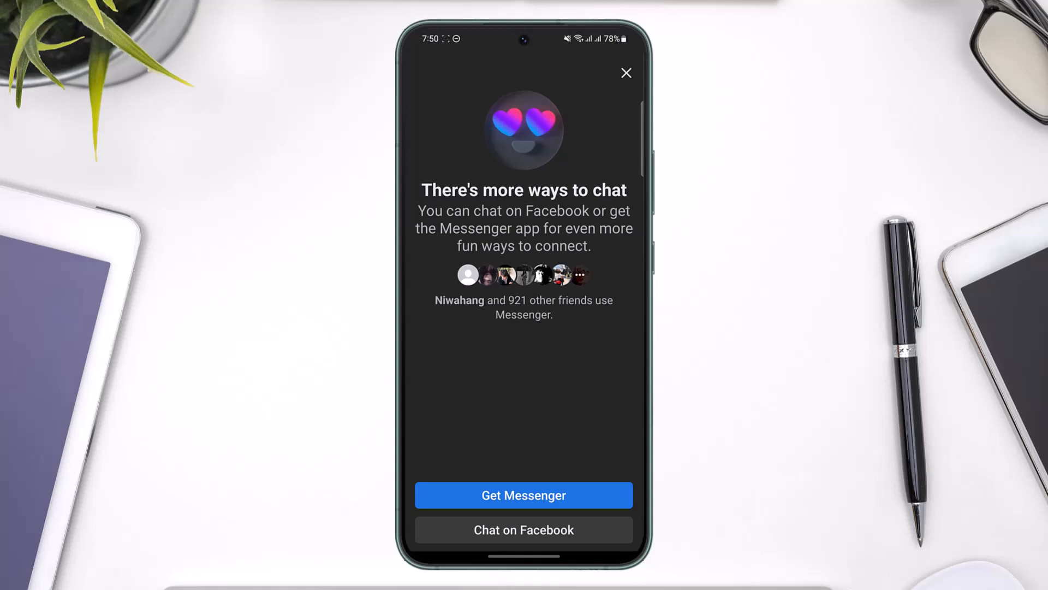
pyautogui.click(626, 72)
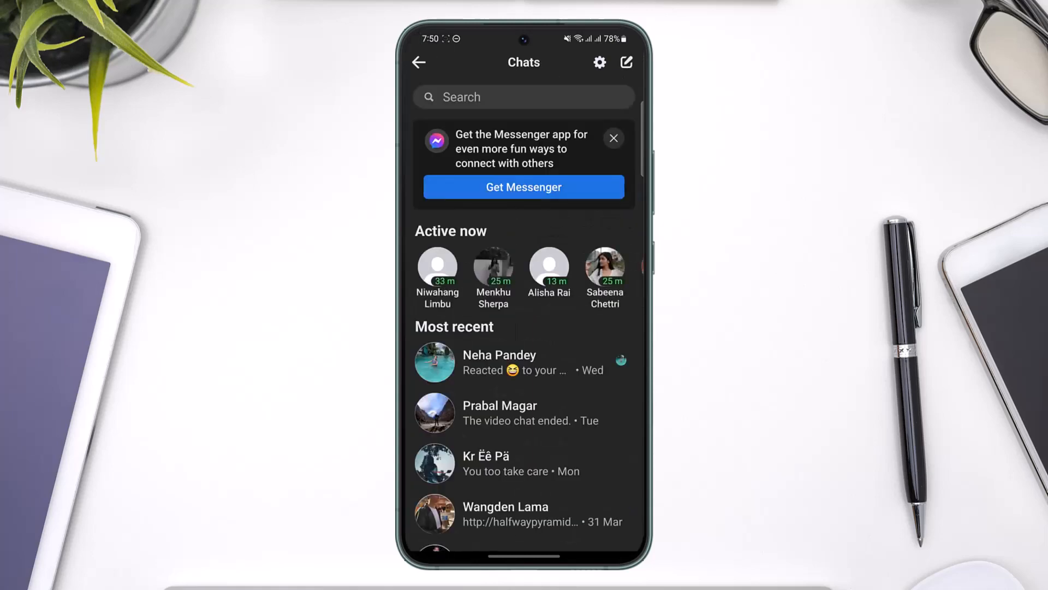
pyautogui.scroll(-3)
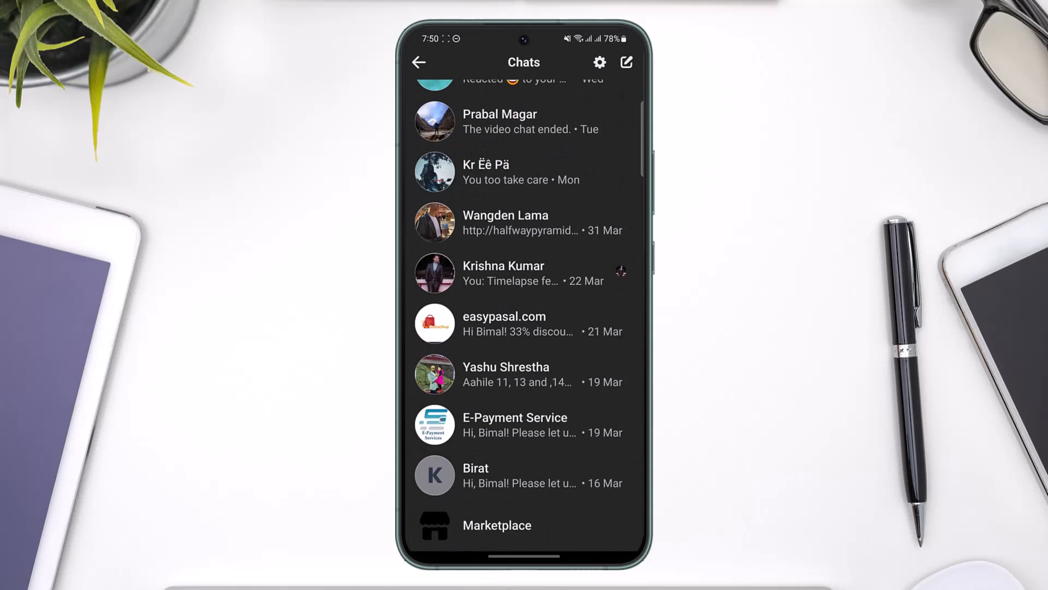
pyautogui.scroll(-3)
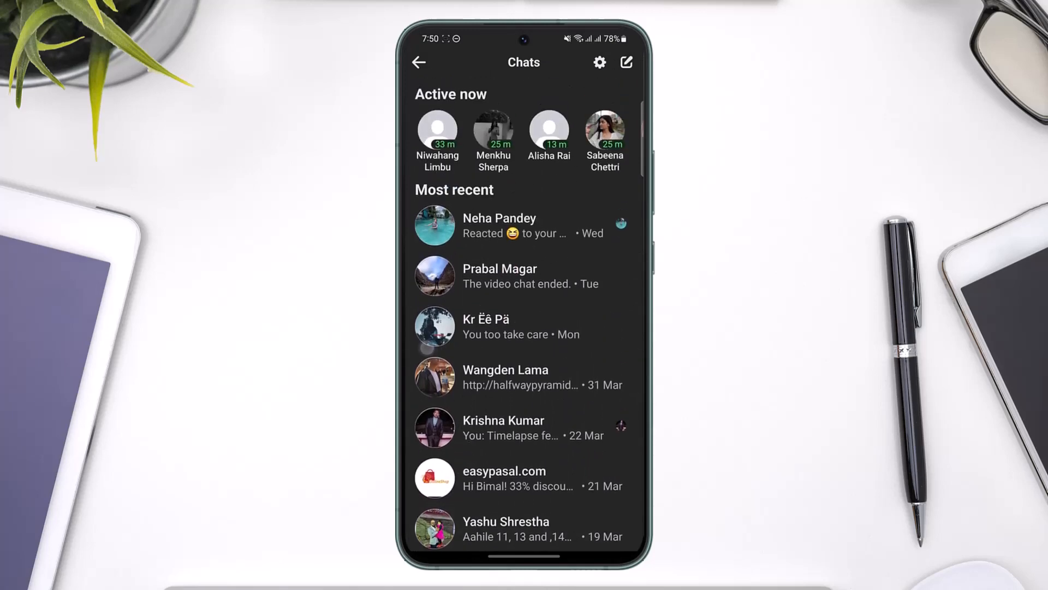
pyautogui.click(502, 427)
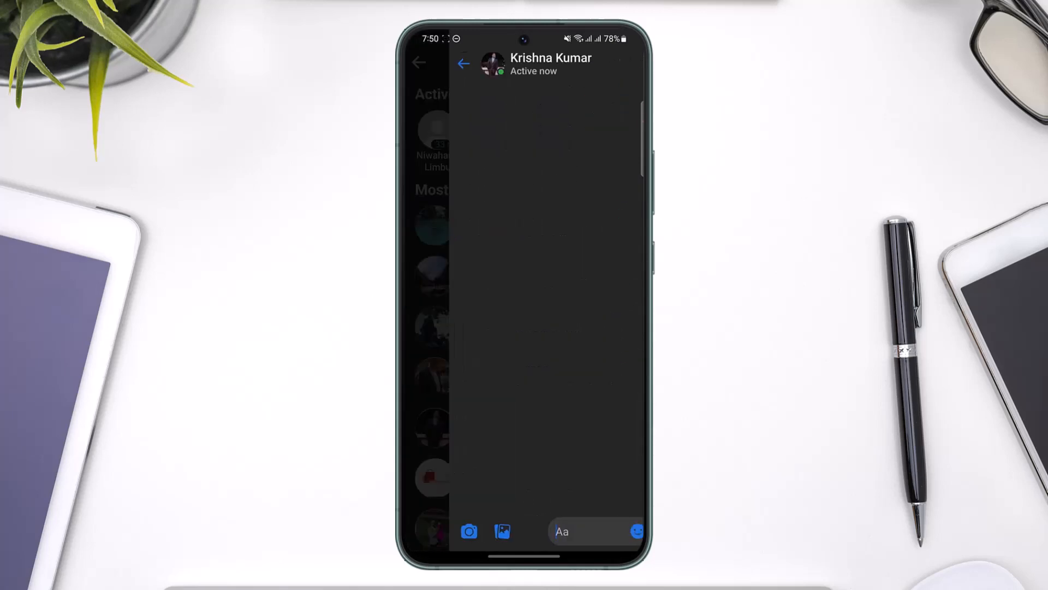
pyautogui.click(562, 531)
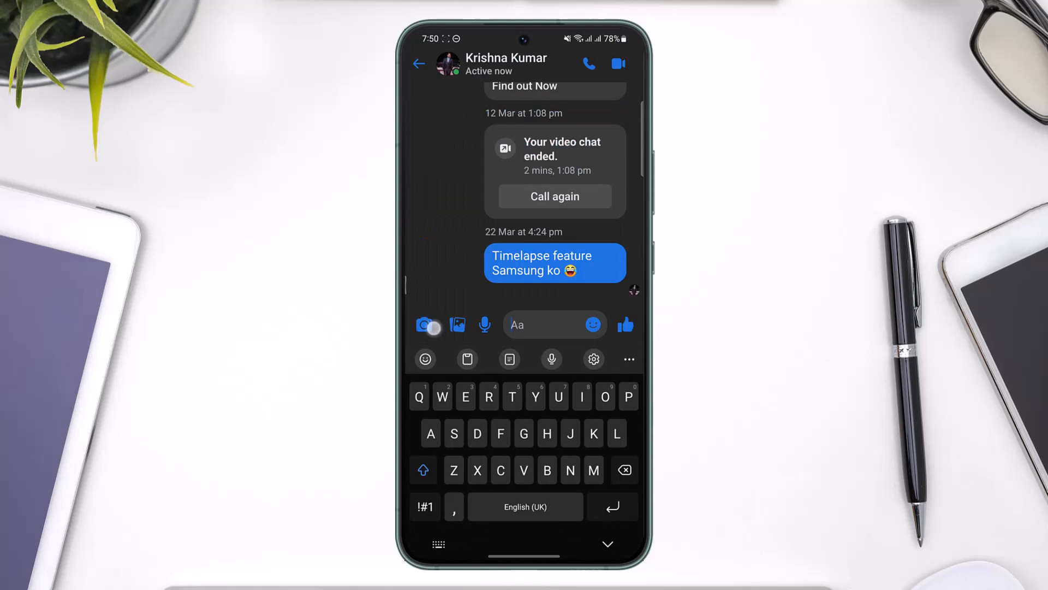